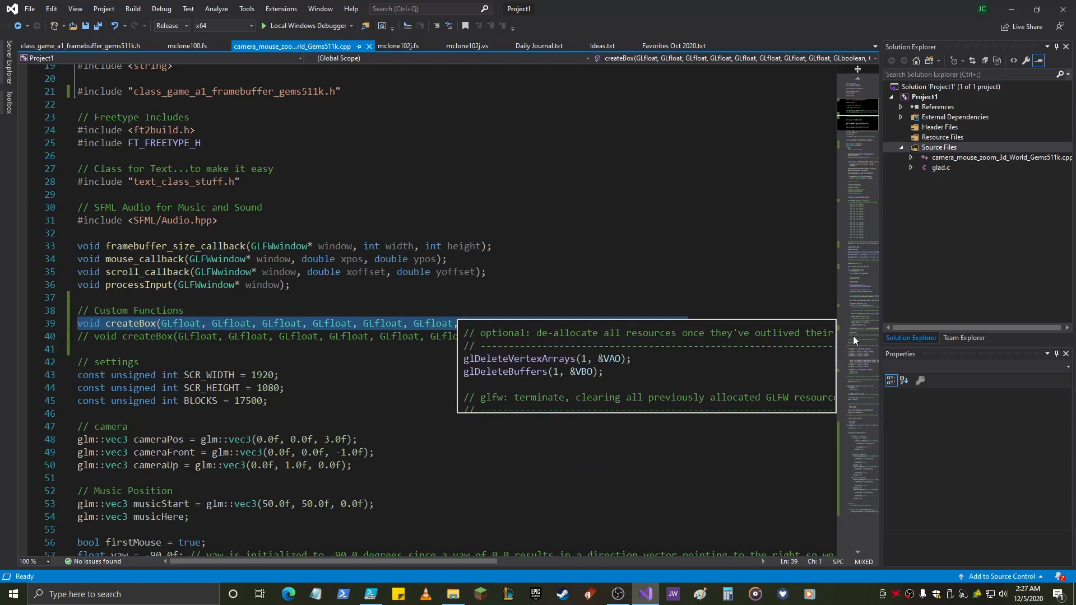
# Step: Highlight the makeMissing and makeRandom boolean parameters at the end of createBox's signature
pyautogui.scroll(-3)
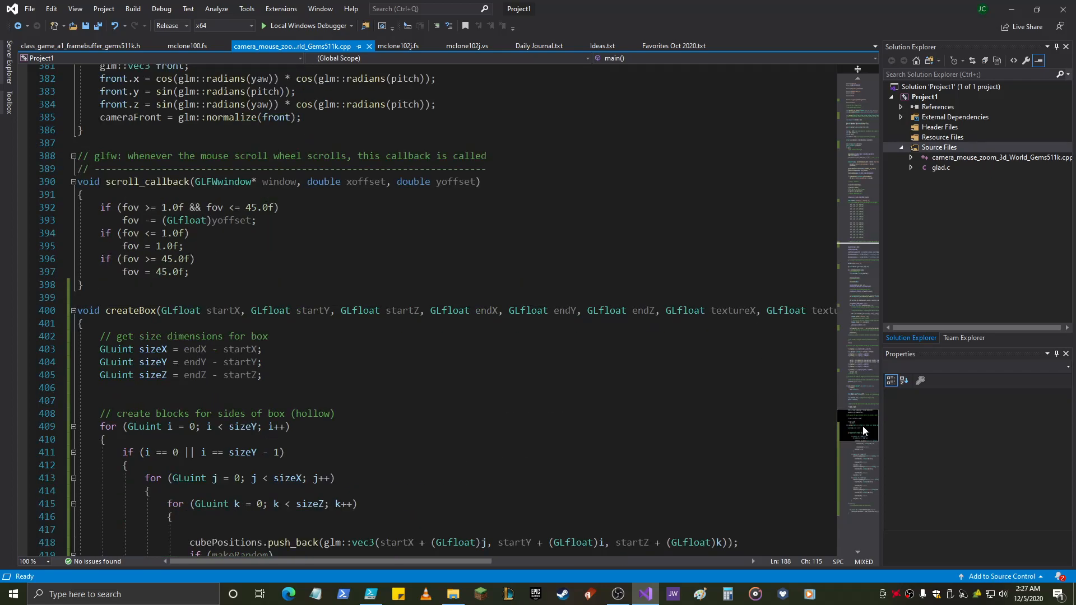
pyautogui.scroll(-3)
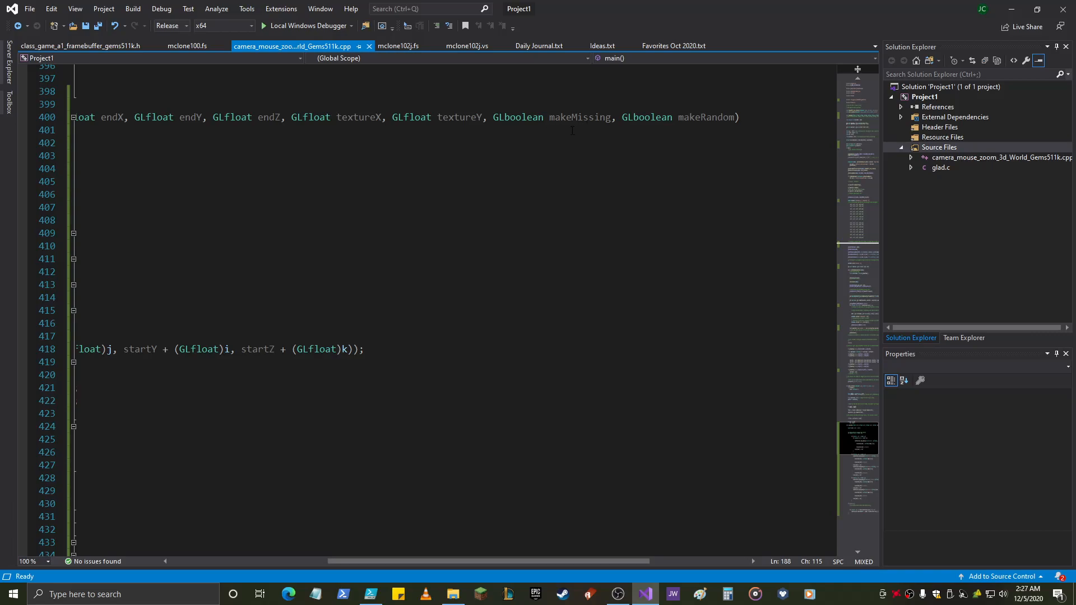
pyautogui.moveTo(494, 117); pyautogui.dragTo(739, 116)
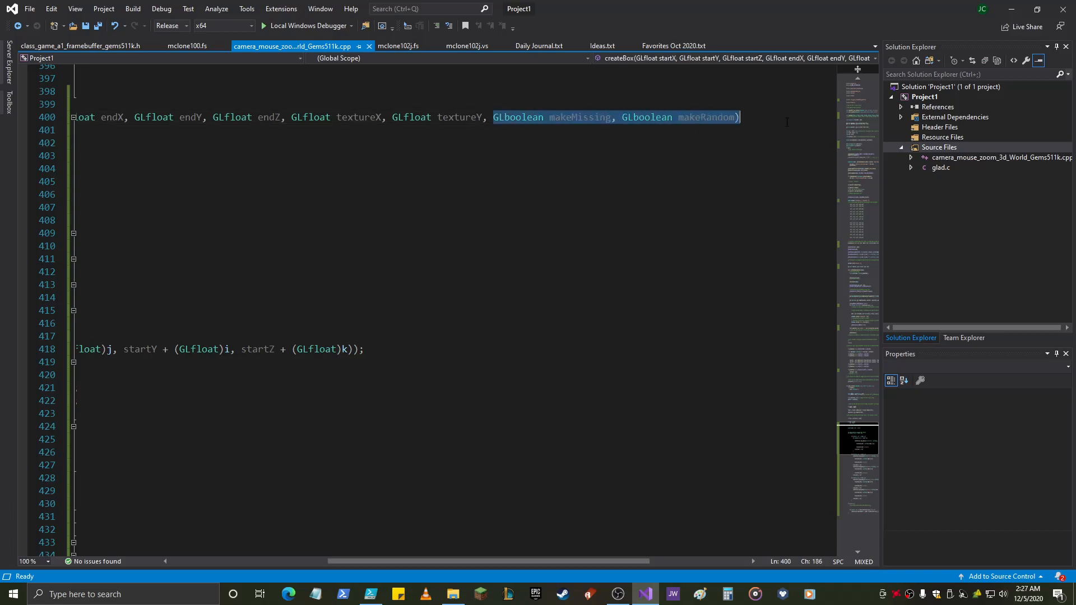
pyautogui.moveTo(602, 198)
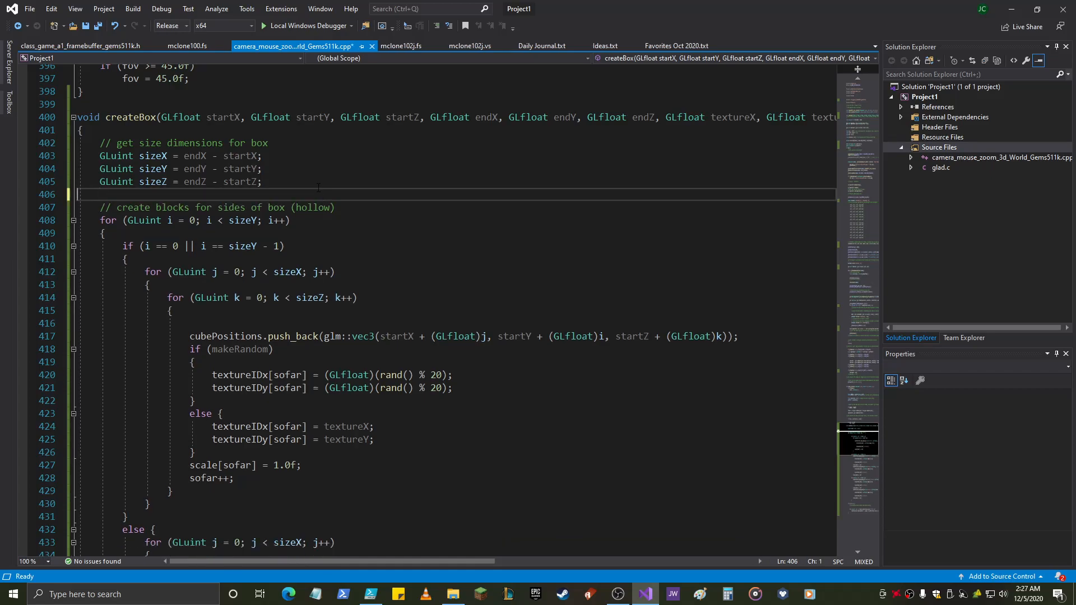
pyautogui.click(302, 148)
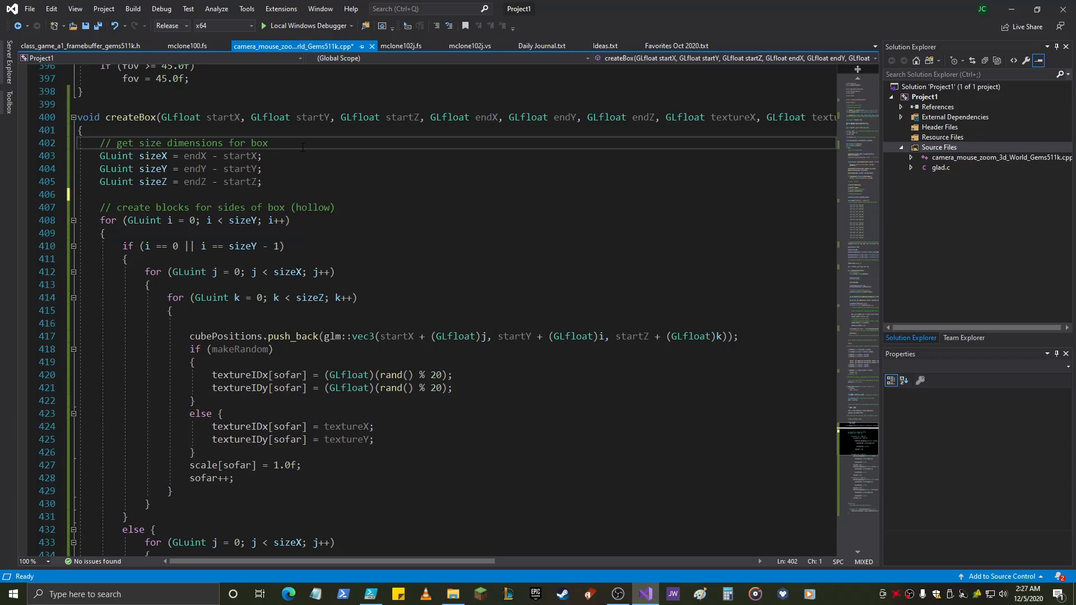
pyautogui.moveTo(100, 142); pyautogui.dragTo(262, 181)
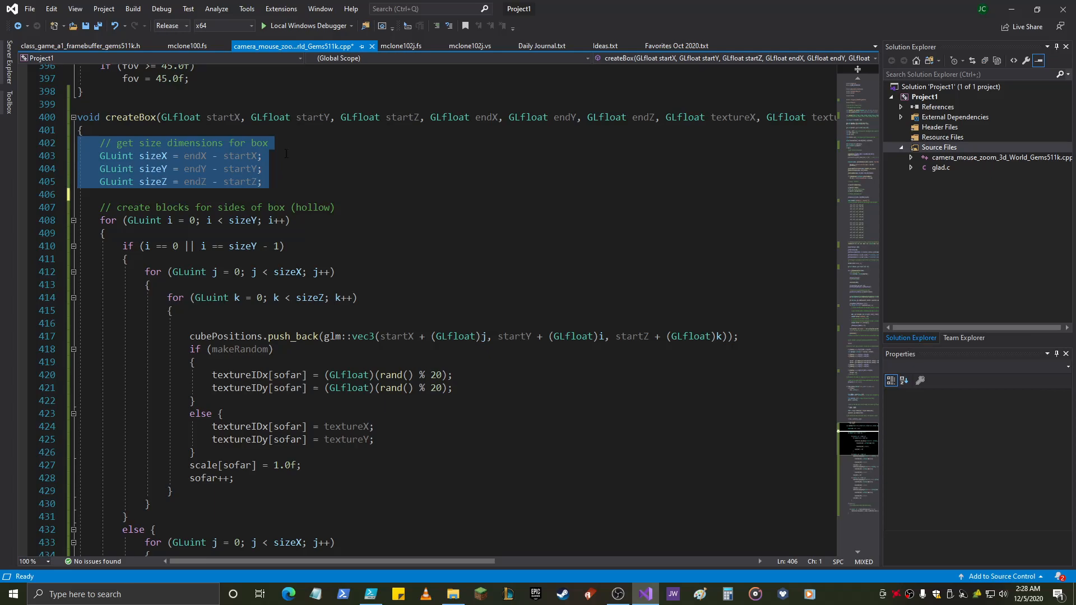
pyautogui.scroll(-3)
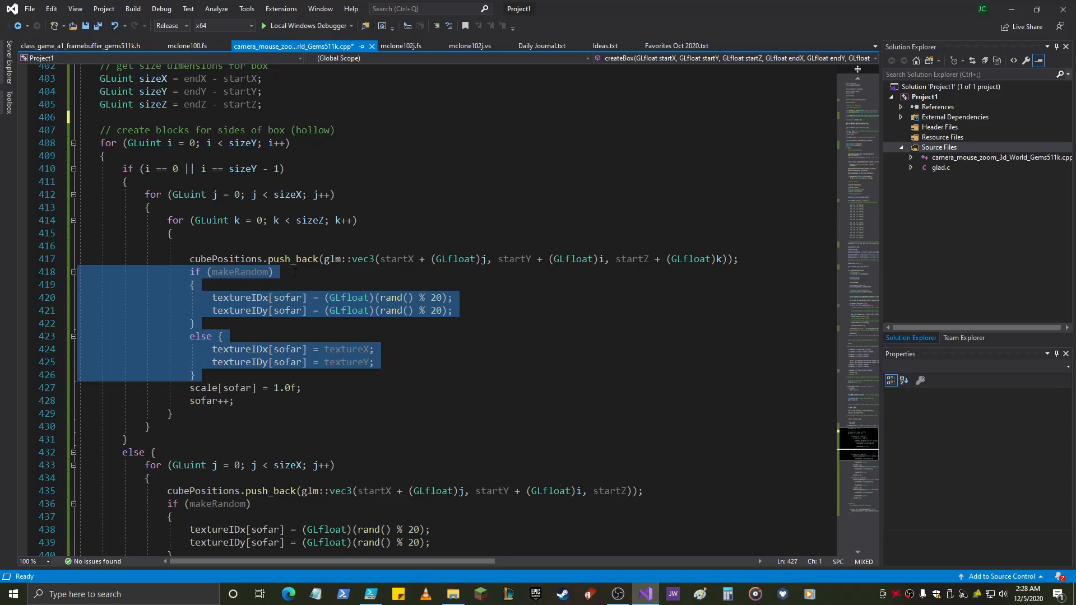
pyautogui.scroll(-3)
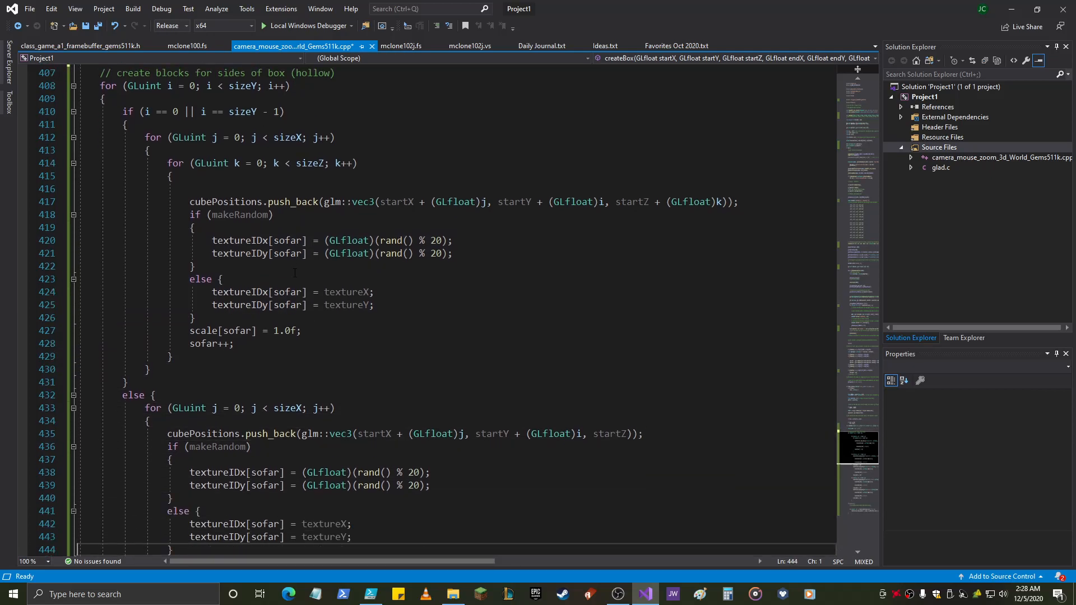
pyautogui.scroll(-3)
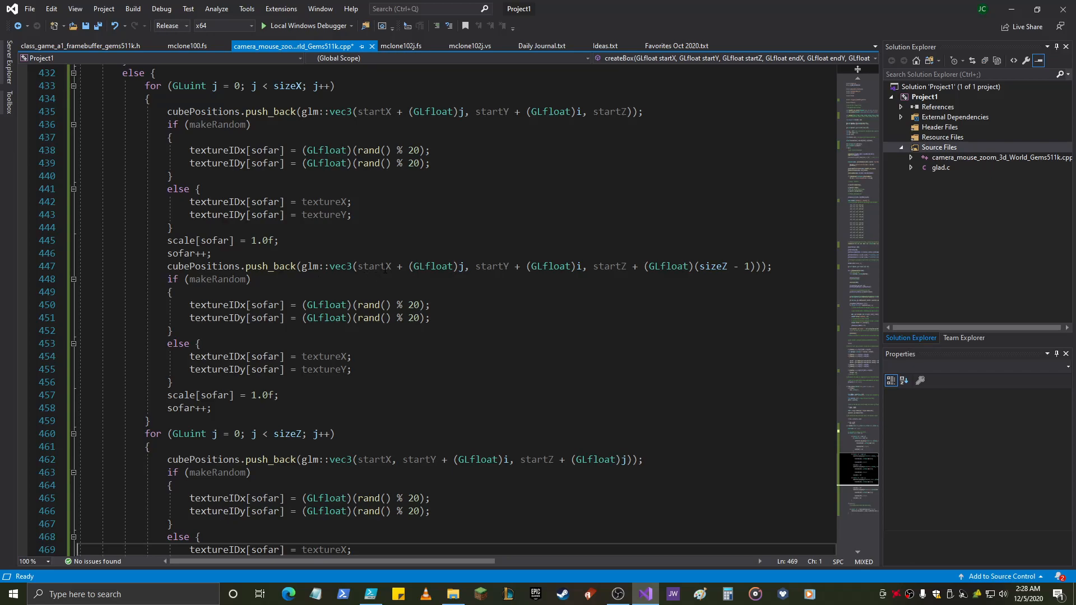
pyautogui.doubleClick(374, 267)
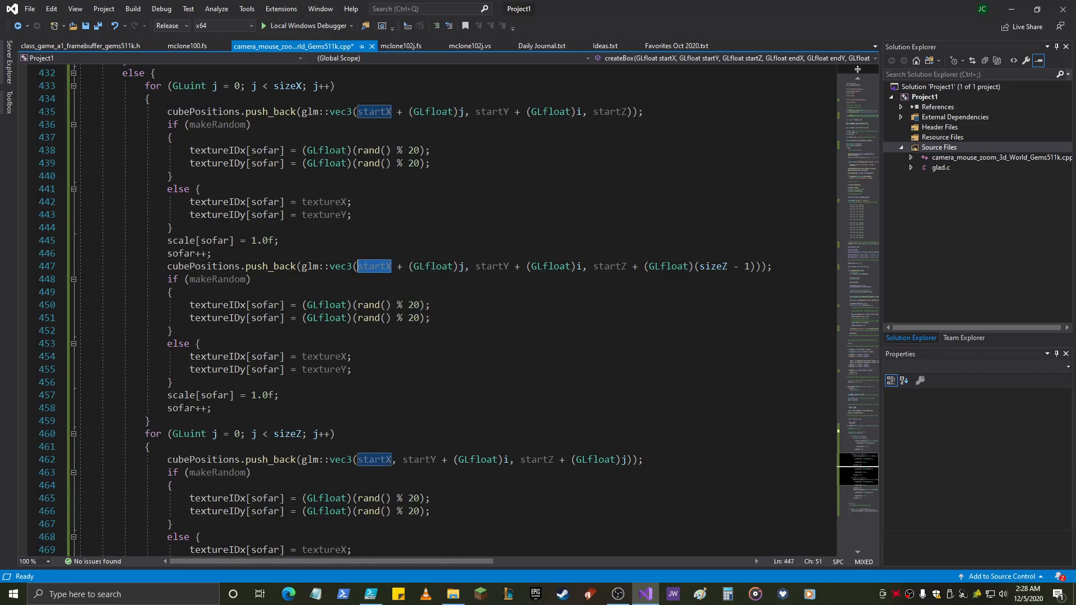
pyautogui.scroll(-3)
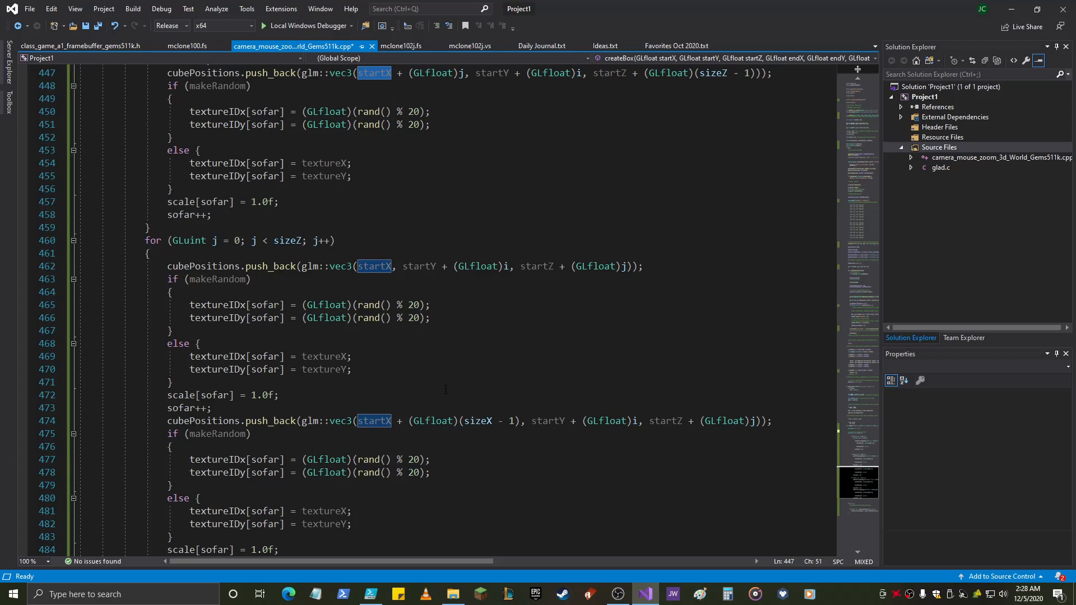
pyautogui.scroll(-3)
pyautogui.write('whatever = cubePositions.begin();')
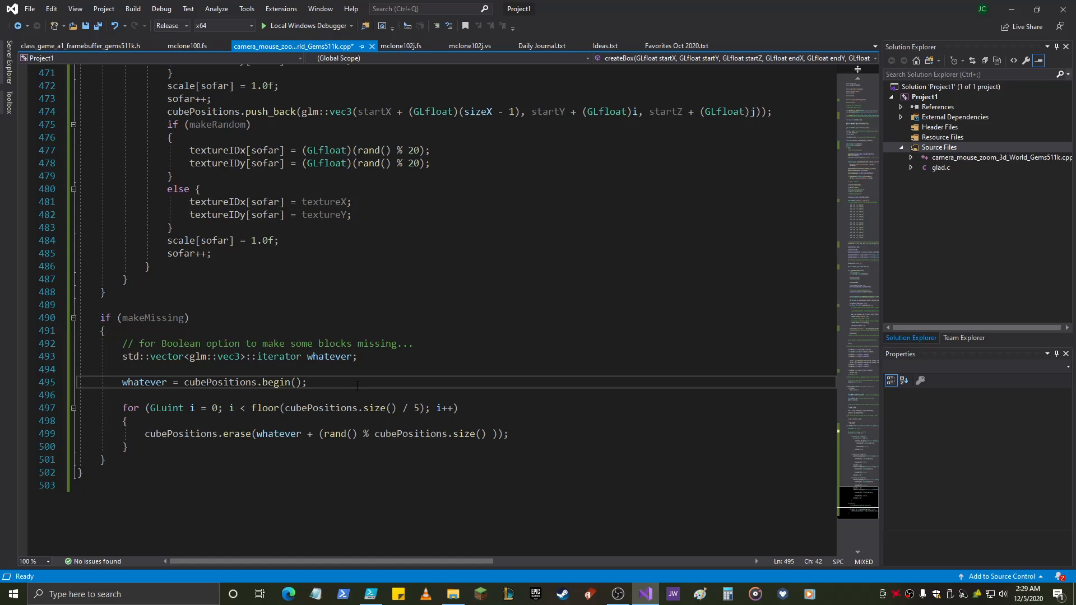
pyautogui.click(308, 382)
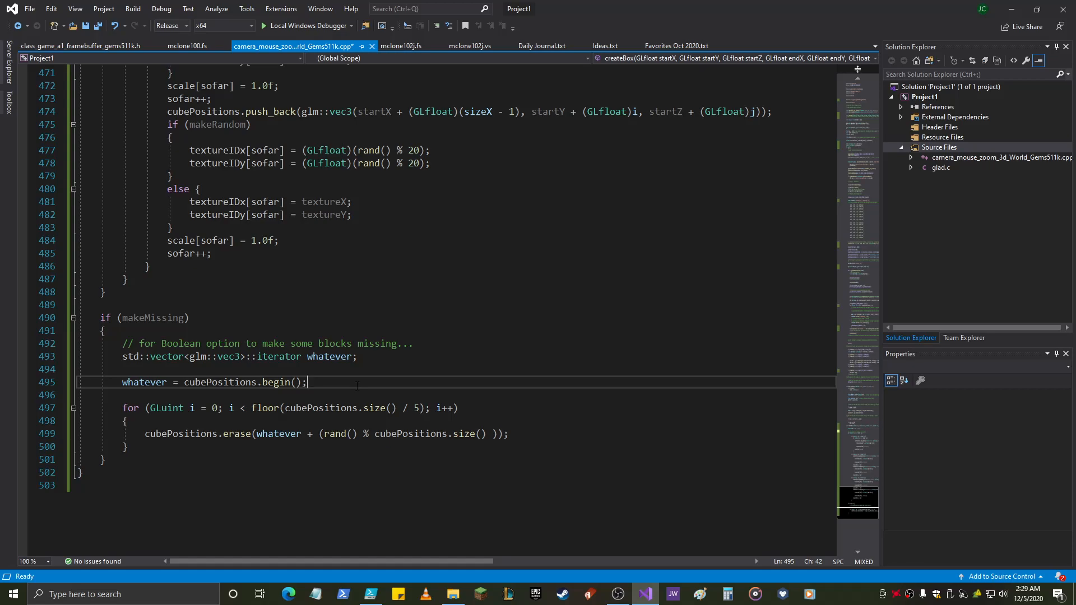
pyautogui.press('F7')
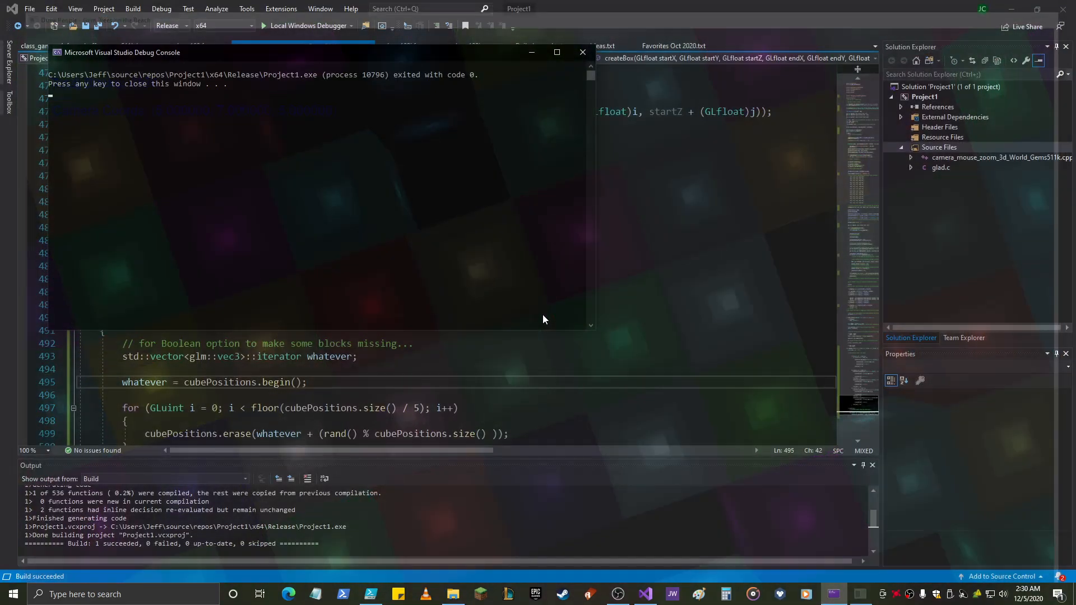
# Step: Close the finished program's Debug Console window
pyautogui.click(583, 52)
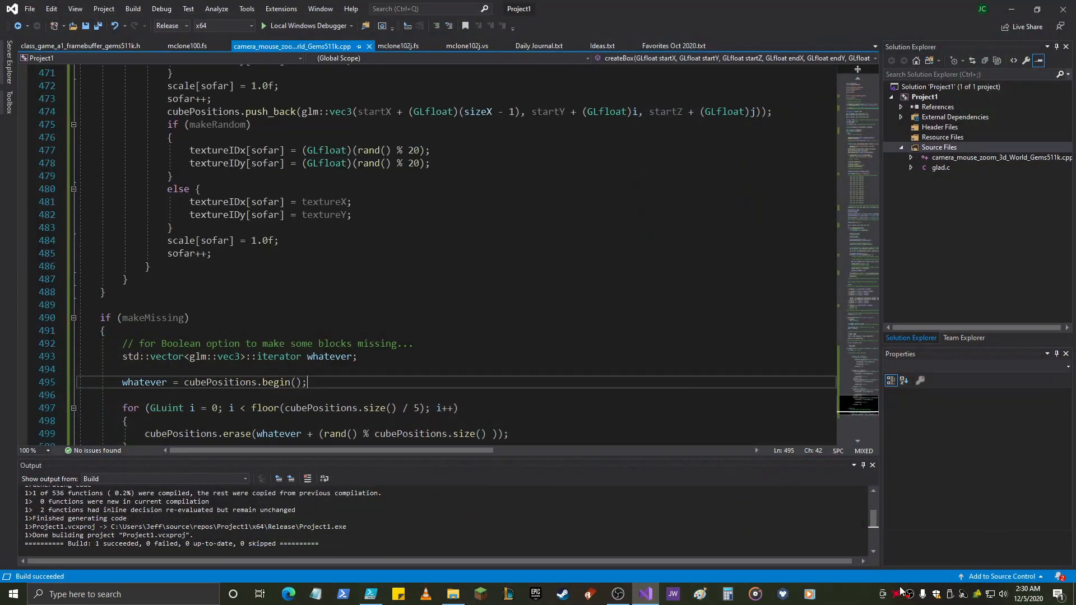
pyautogui.moveTo(908, 594)
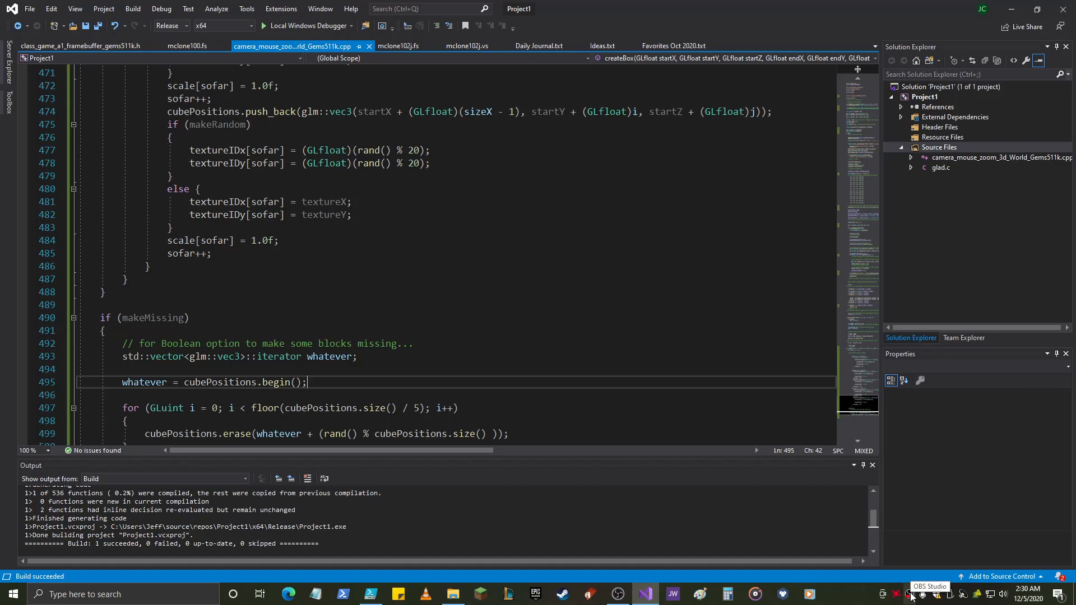